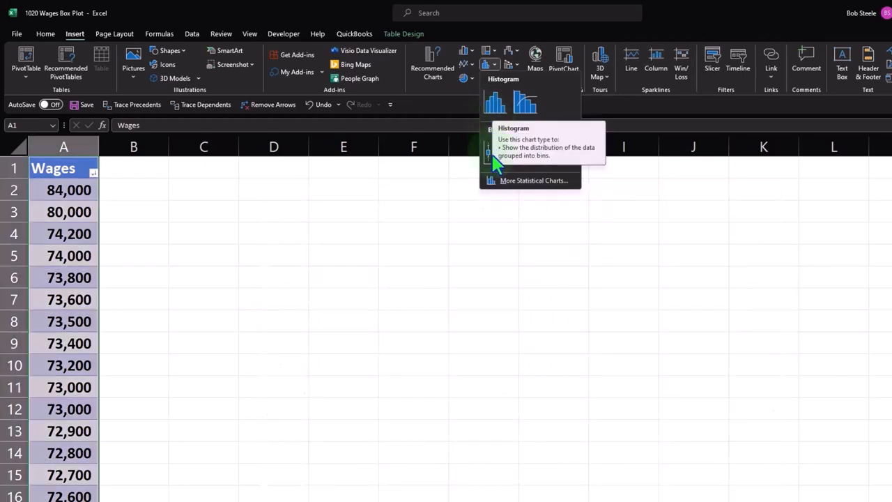
Insert a box and whisker chart of the Wages column via Insert Statistic Chart.
{"action": "left_click", "coordinate": [497, 150]}
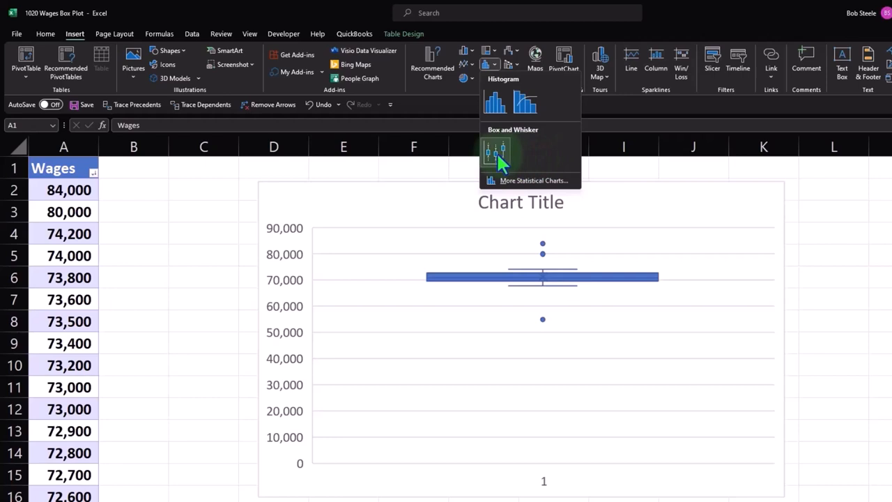
{"action": "mouse_move", "coordinate": [497, 151]}
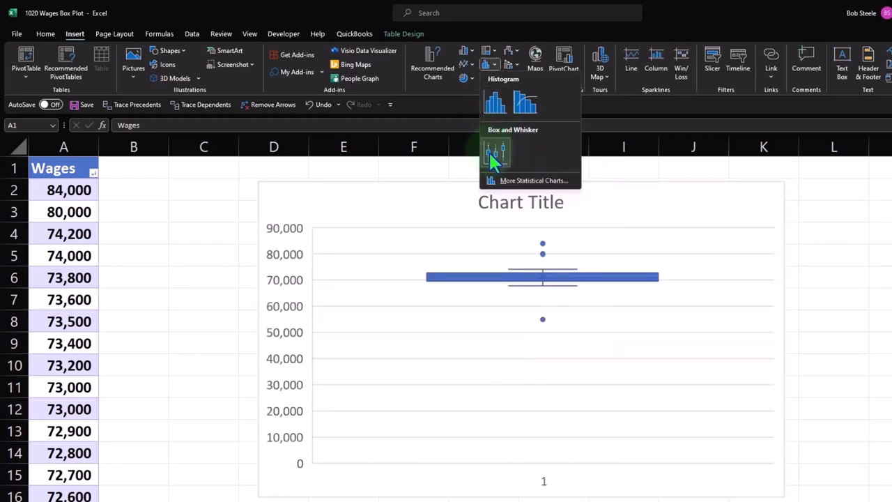
{"action": "mouse_move", "coordinate": [496, 151]}
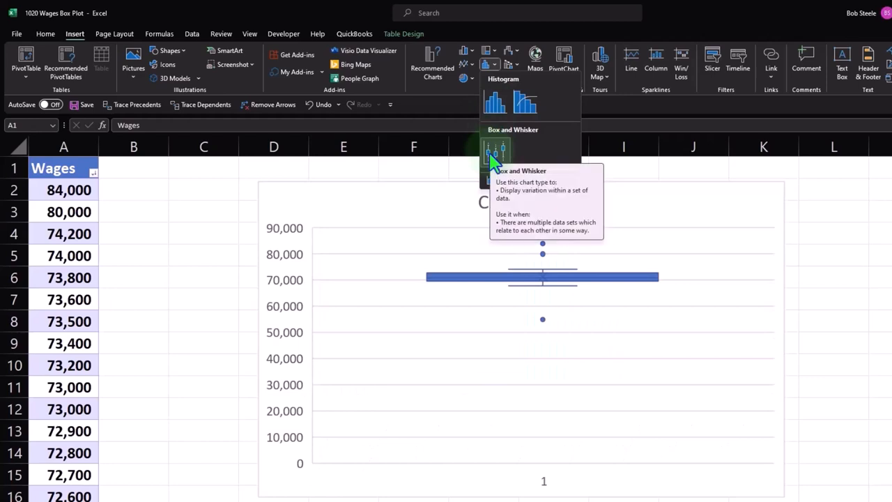
{"action": "left_click", "coordinate": [497, 151]}
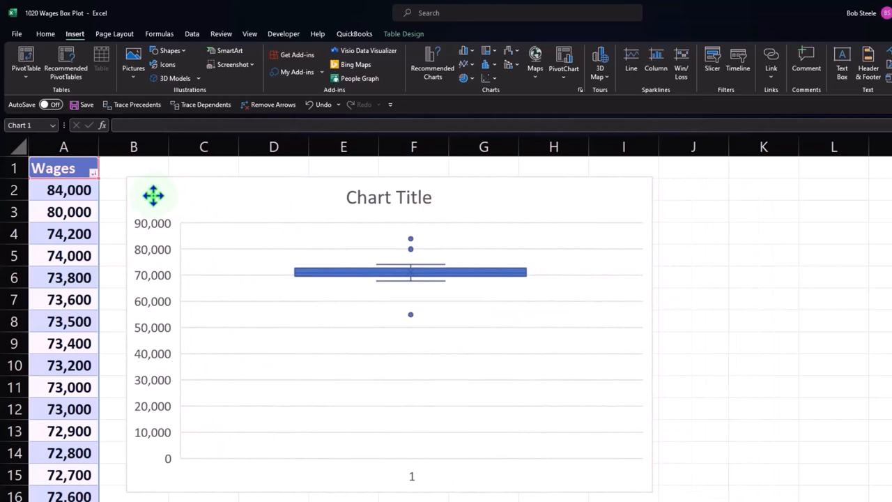
Shift the wages box plot slightly right and delete its default chart title.
{"action": "left_click_drag", "start_coordinate": [153, 195], "coordinate": [161, 195]}
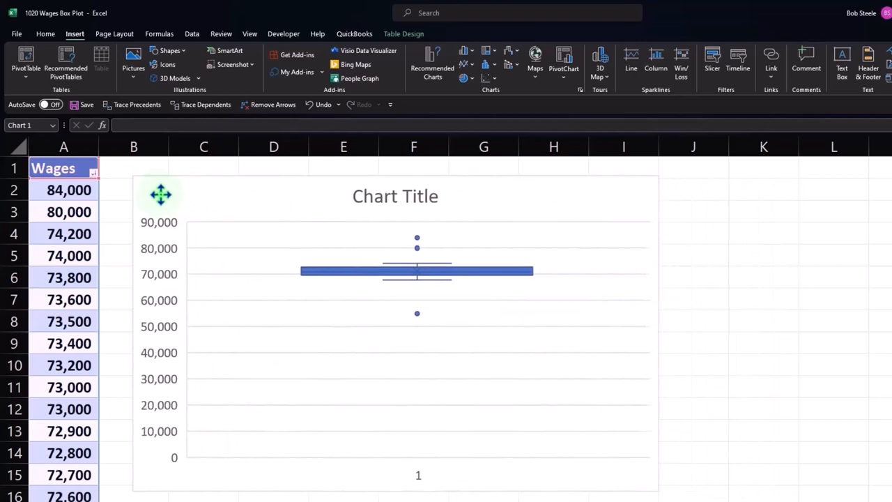
{"action": "left_click", "coordinate": [415, 271]}
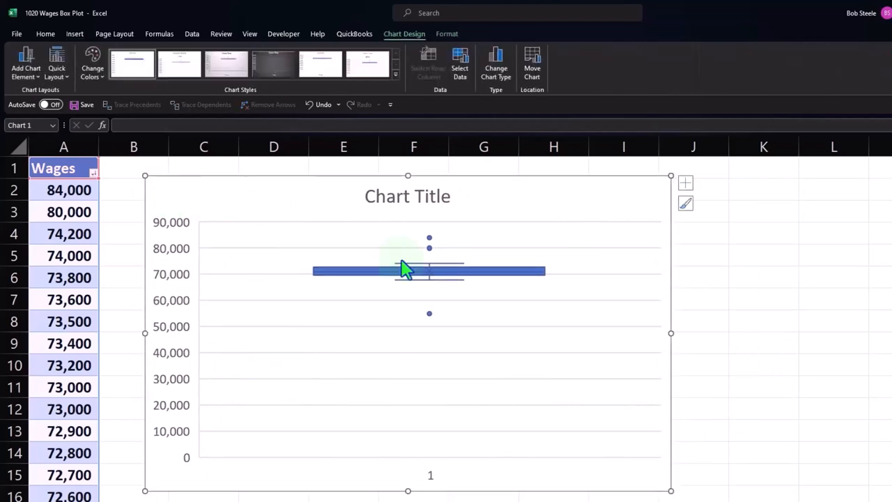
{"action": "mouse_move", "coordinate": [197, 202]}
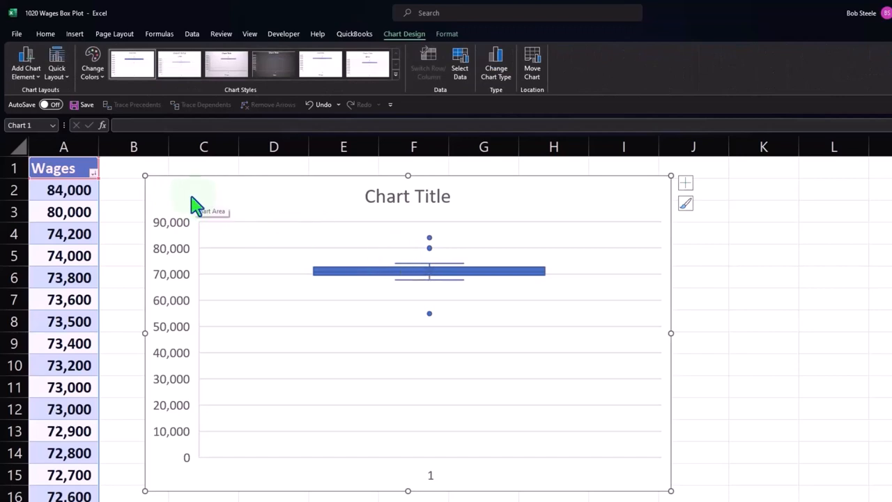
{"action": "mouse_move", "coordinate": [426, 289]}
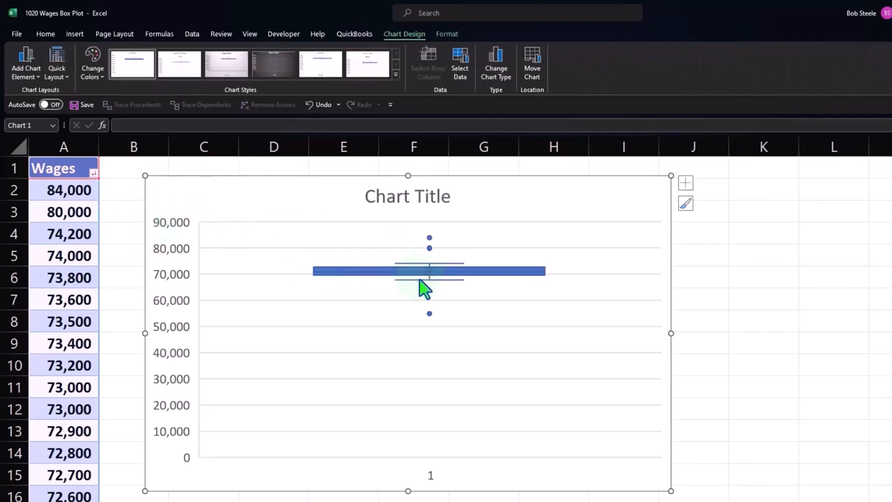
{"action": "mouse_move", "coordinate": [418, 271]}
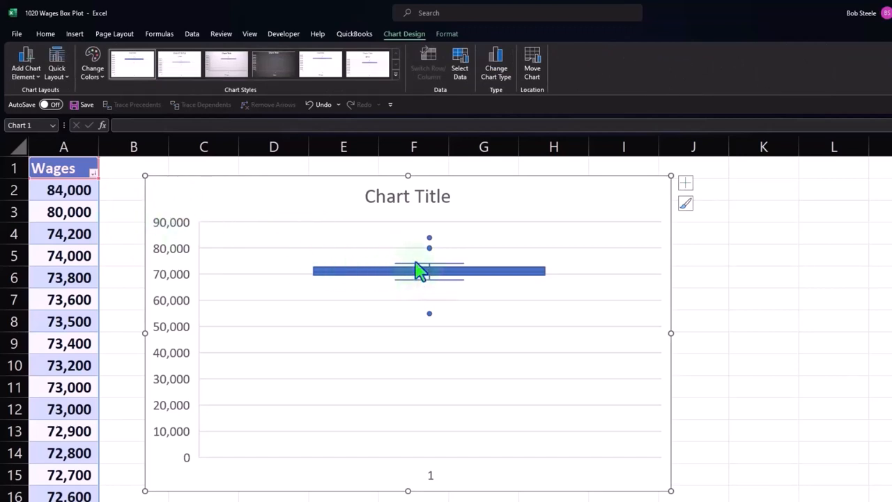
{"action": "mouse_move", "coordinate": [418, 276]}
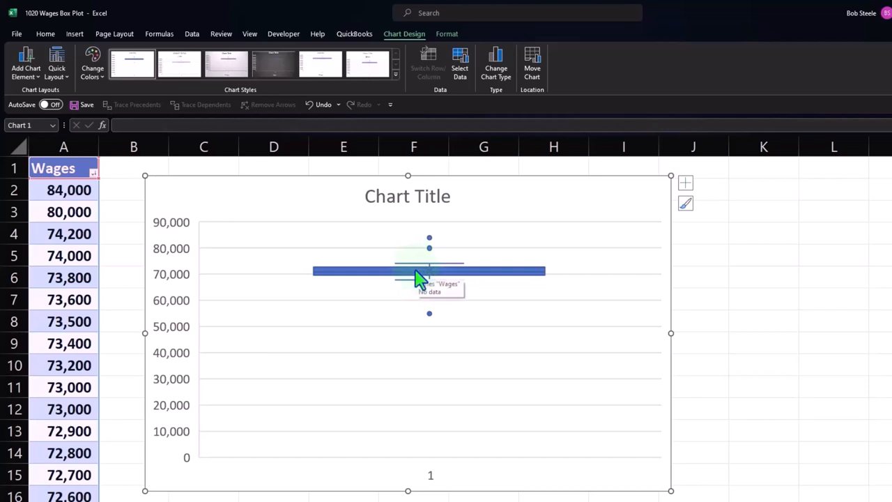
{"action": "left_click", "coordinate": [407, 195]}
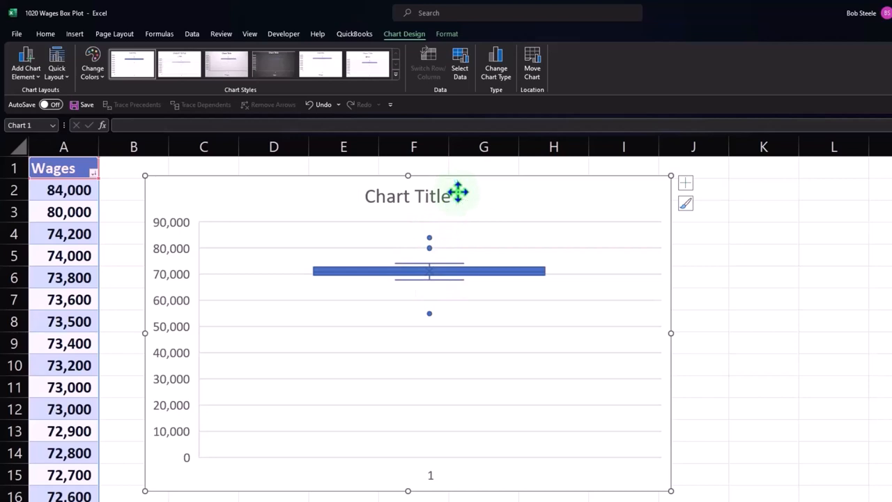
{"action": "left_click", "coordinate": [407, 195]}
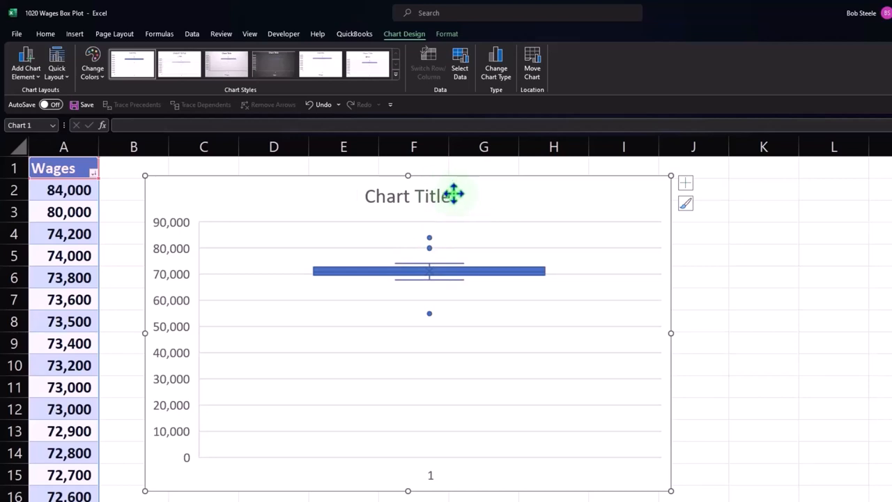
{"action": "left_click", "coordinate": [407, 196]}
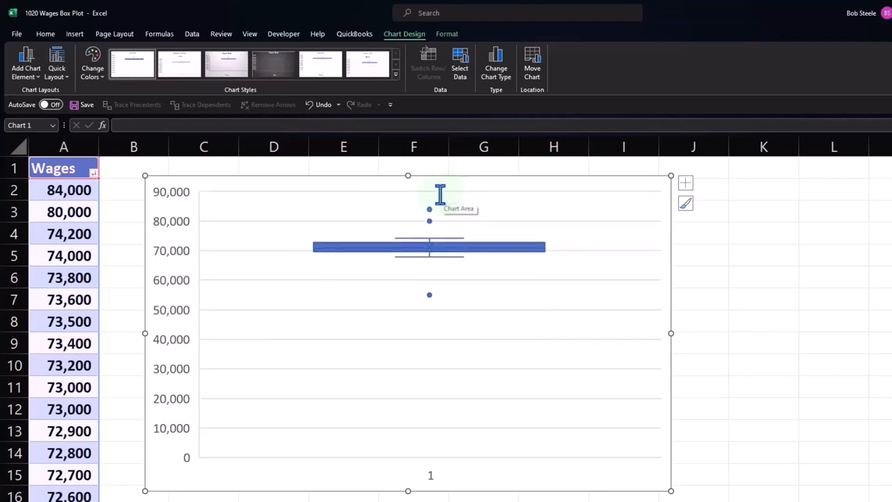
{"action": "mouse_move", "coordinate": [826, 287]}
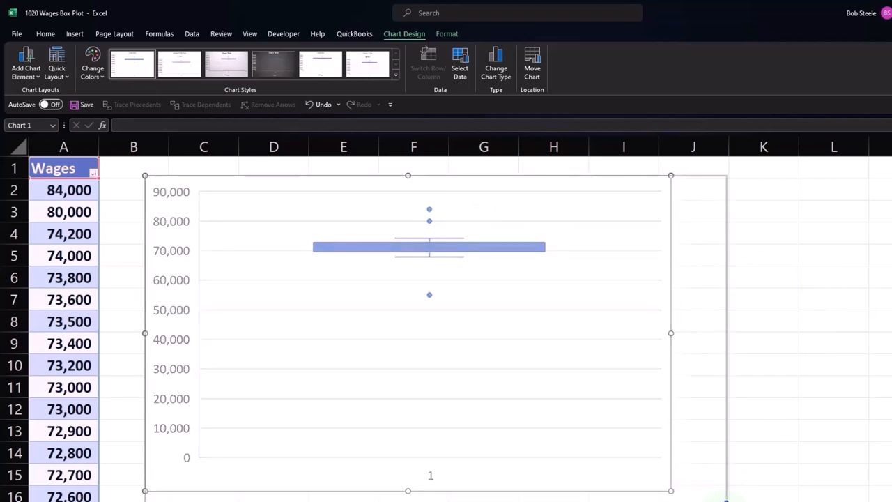
Preview colour schemes and chart styles on the wages box plot, keeping the original blue design.
{"action": "left_click", "coordinate": [833, 388]}
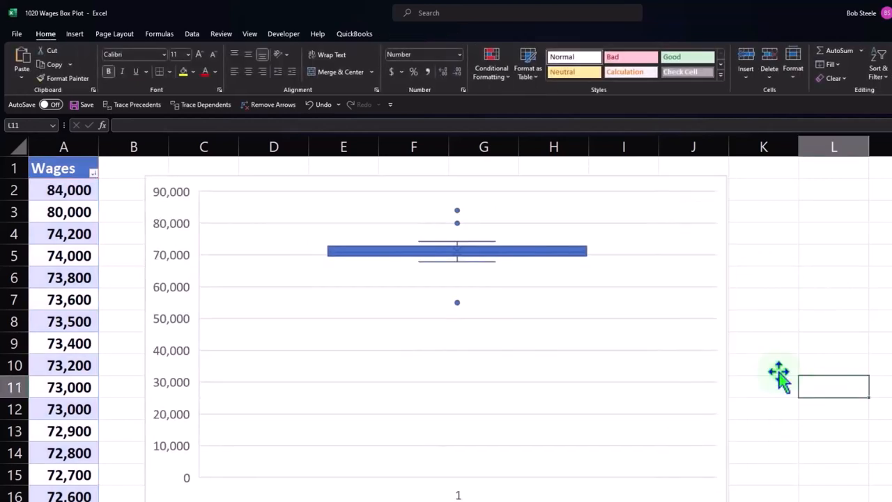
{"action": "mouse_move", "coordinate": [412, 42]}
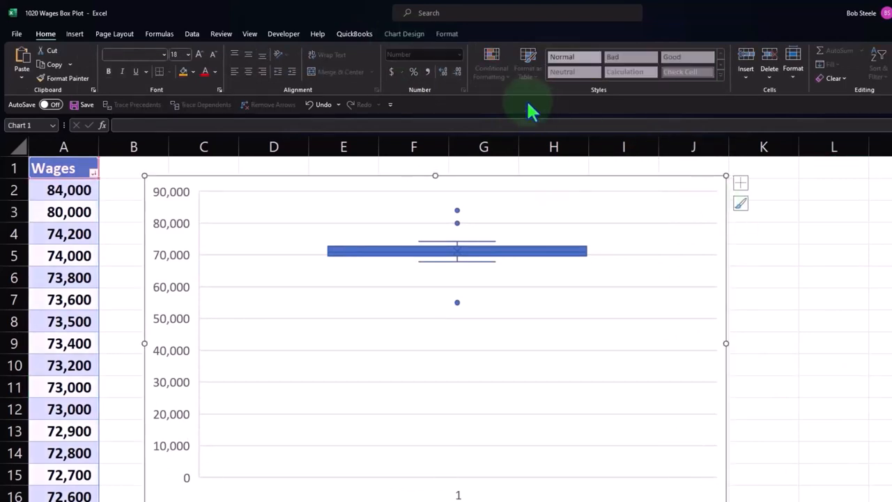
{"action": "left_click", "coordinate": [404, 34]}
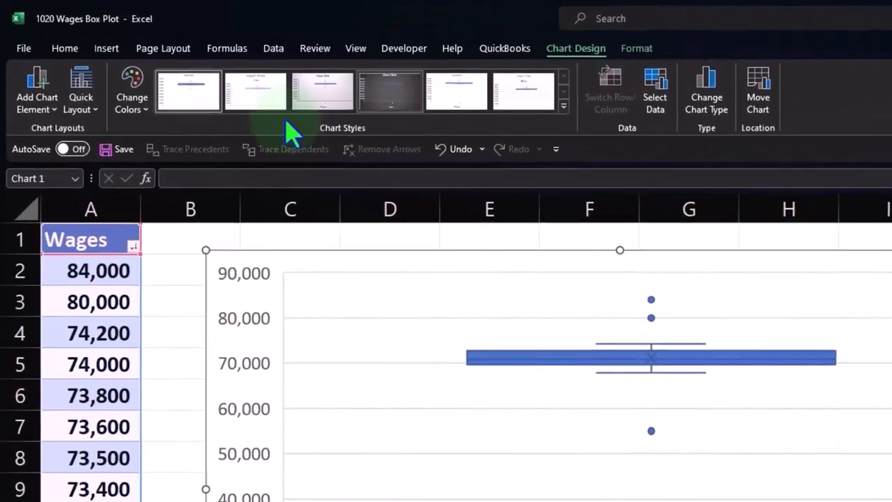
{"action": "left_click", "coordinate": [36, 91]}
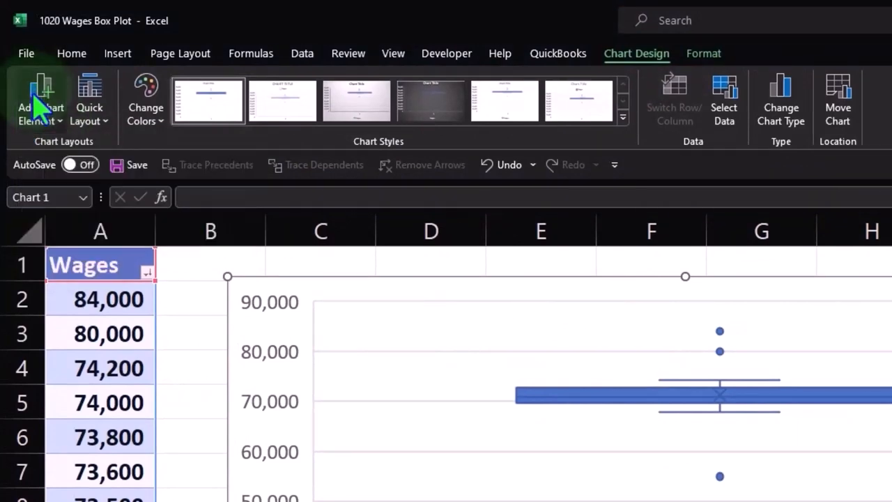
{"action": "mouse_move", "coordinate": [89, 101]}
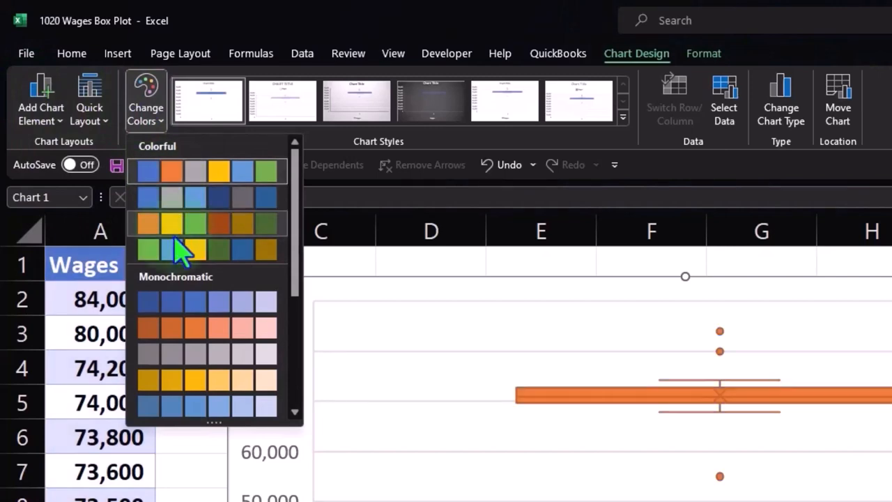
{"action": "left_click", "coordinate": [171, 248]}
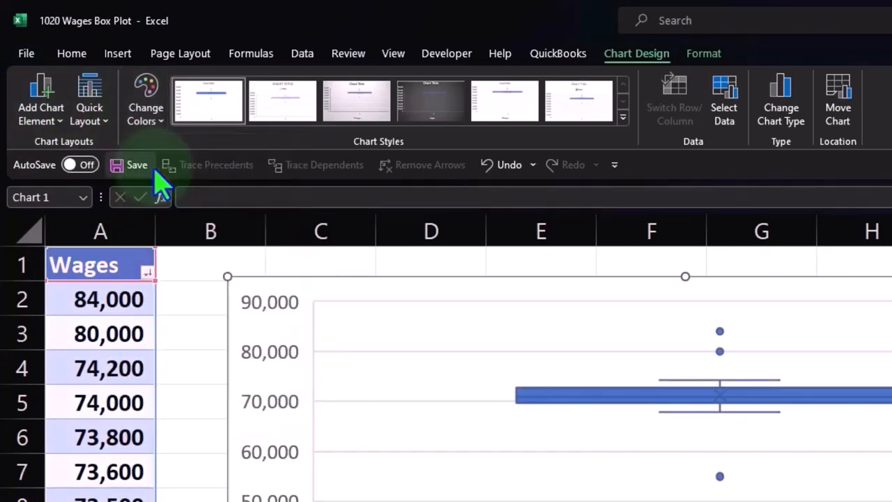
{"action": "mouse_move", "coordinate": [226, 154]}
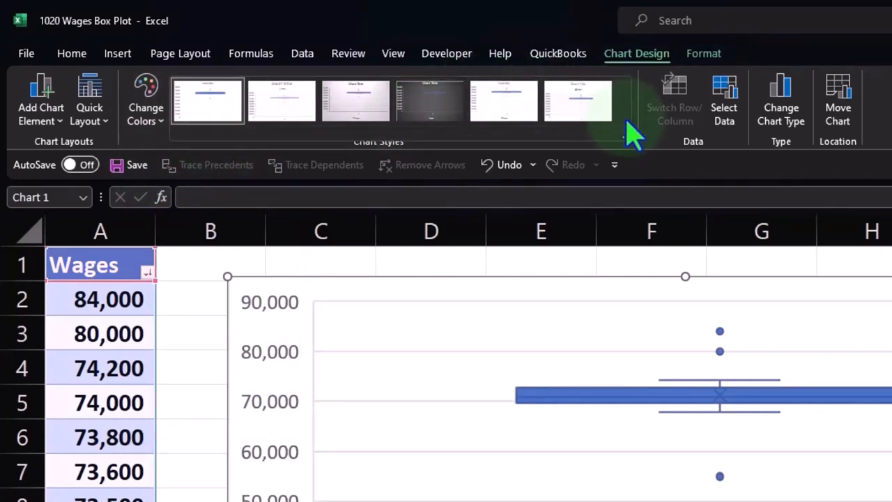
{"action": "left_click", "coordinate": [503, 100]}
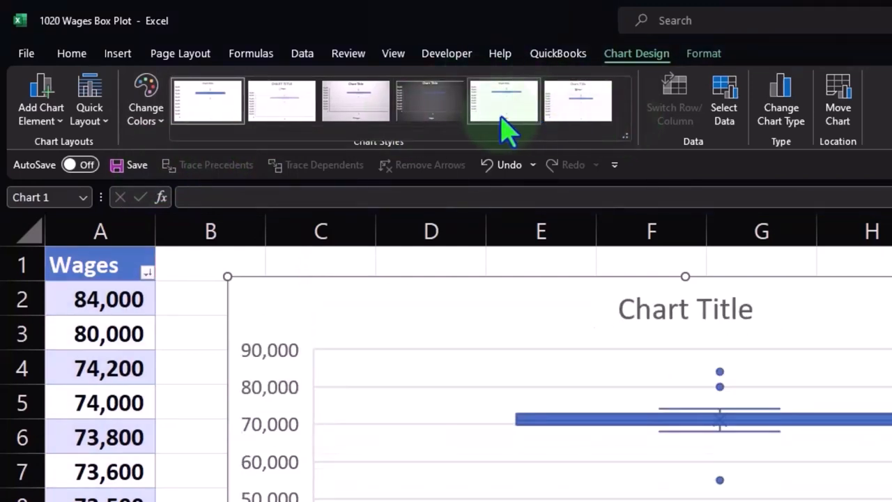
{"action": "left_click", "coordinate": [355, 100]}
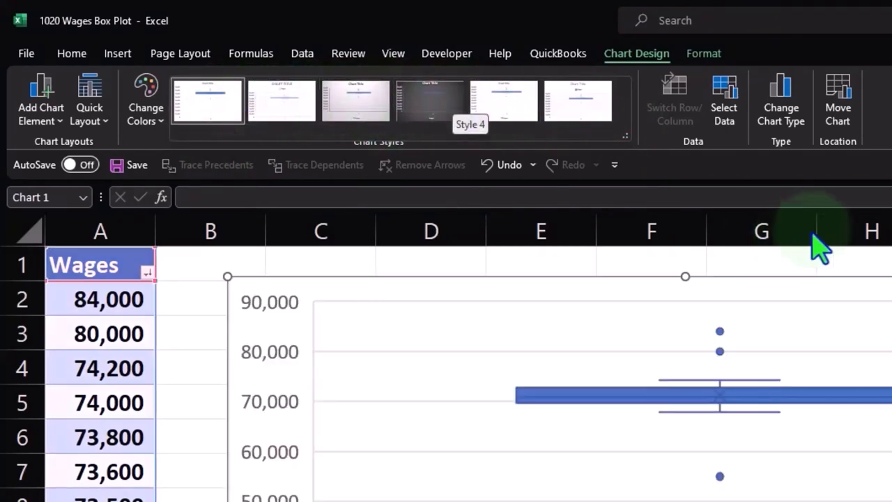
{"action": "left_click", "coordinate": [724, 97]}
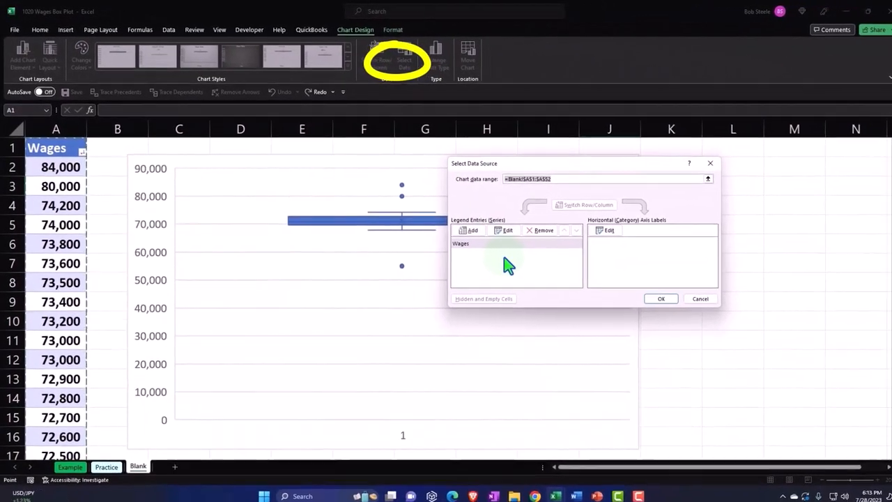
{"action": "left_click", "coordinate": [508, 230]}
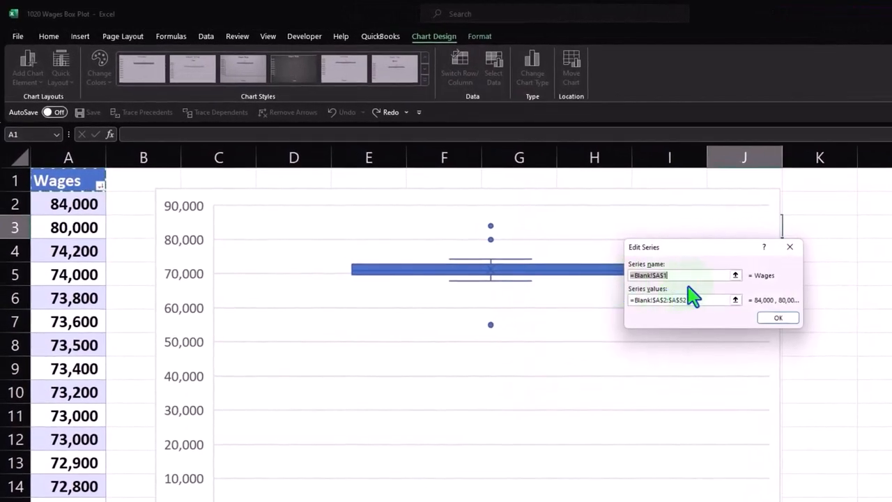
{"action": "mouse_move", "coordinate": [778, 276]}
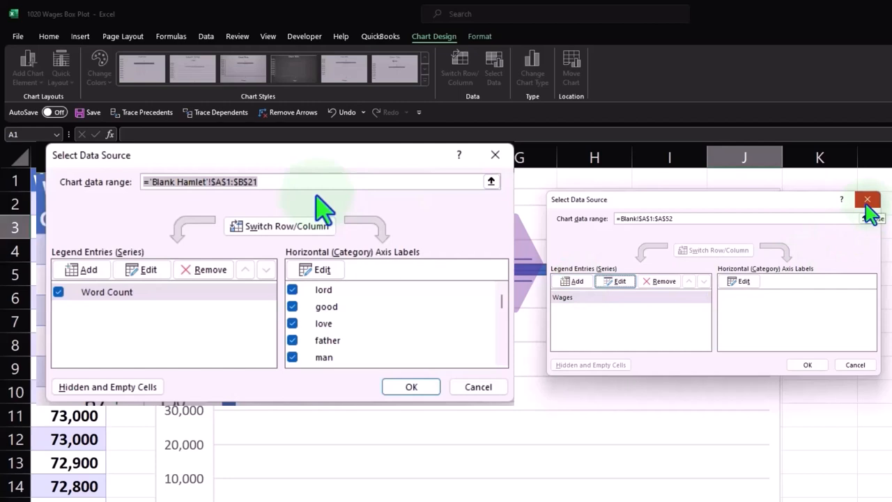
Close the Select Data Source dialog and return to the Home tab with the chart selected.
{"action": "left_click", "coordinate": [867, 201]}
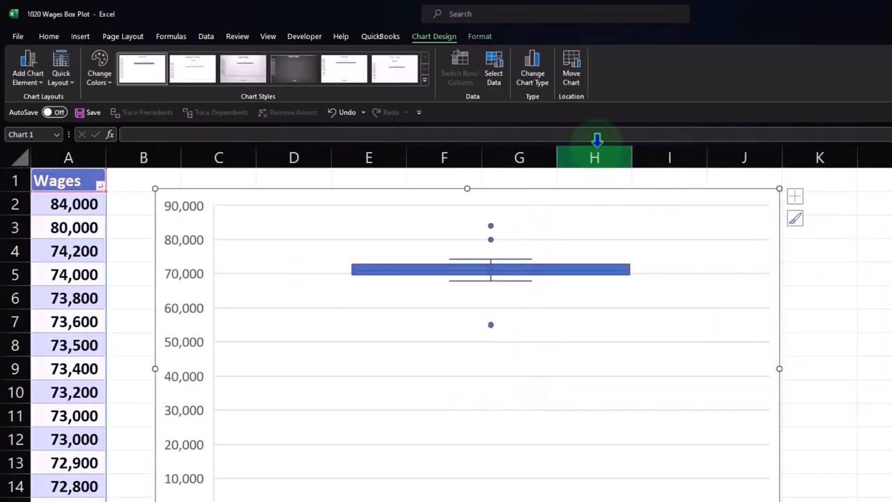
{"action": "left_click", "coordinate": [479, 36]}
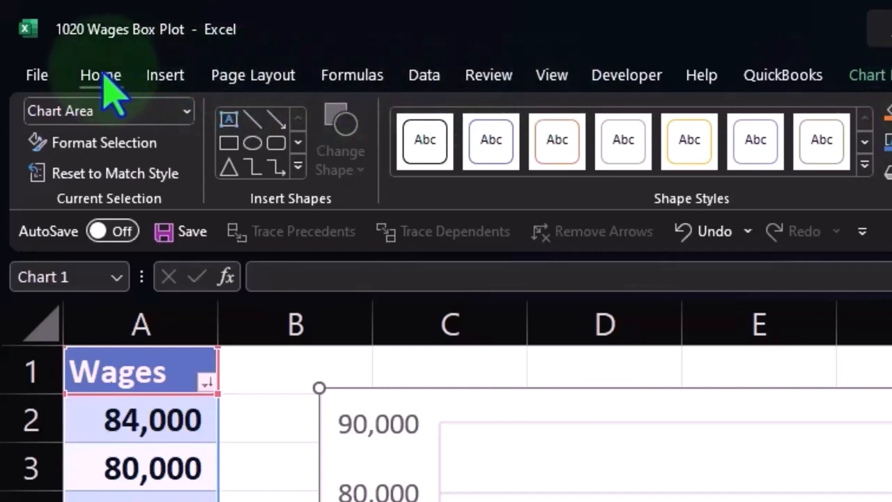
{"action": "left_click", "coordinate": [100, 75]}
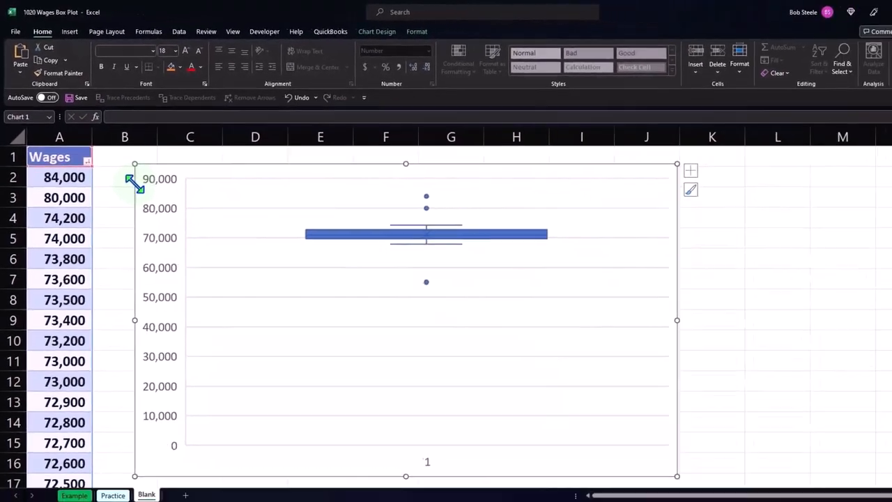
Set the vertical axis bounds to Minimum 50000 and Maximum 85000 in Format Axis.
{"action": "left_click", "coordinate": [387, 30]}
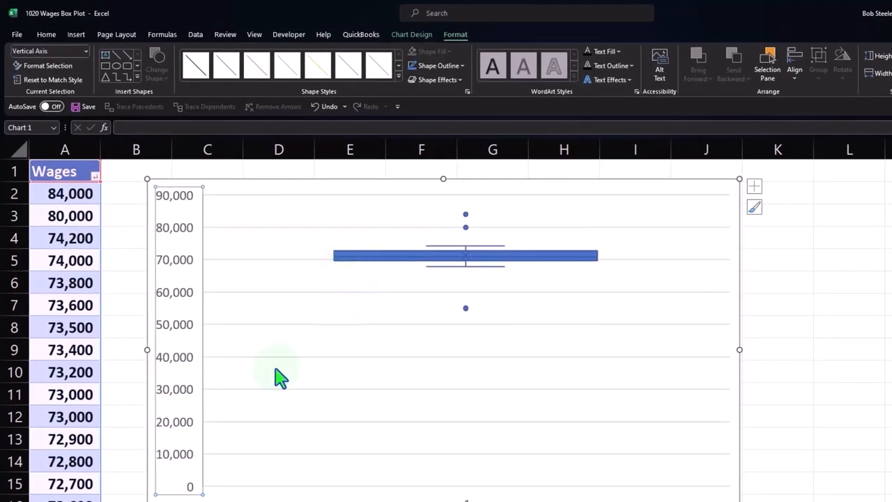
{"action": "mouse_move", "coordinate": [198, 345]}
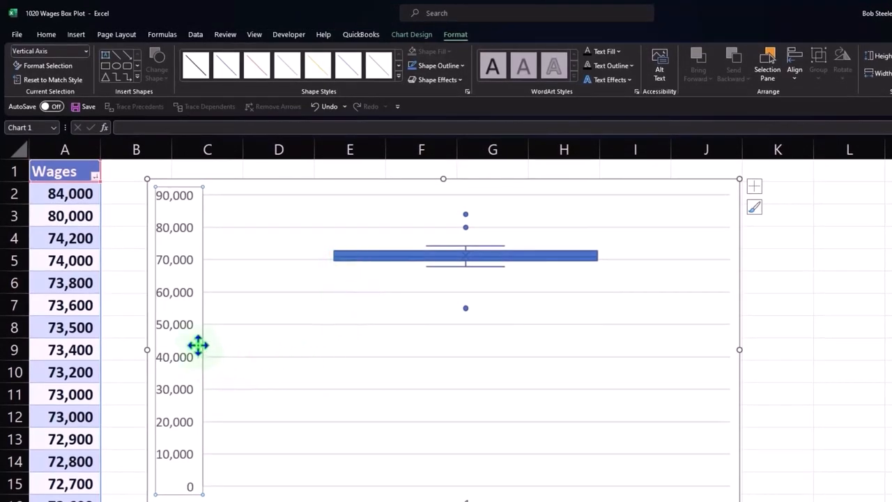
{"action": "mouse_move", "coordinate": [198, 346]}
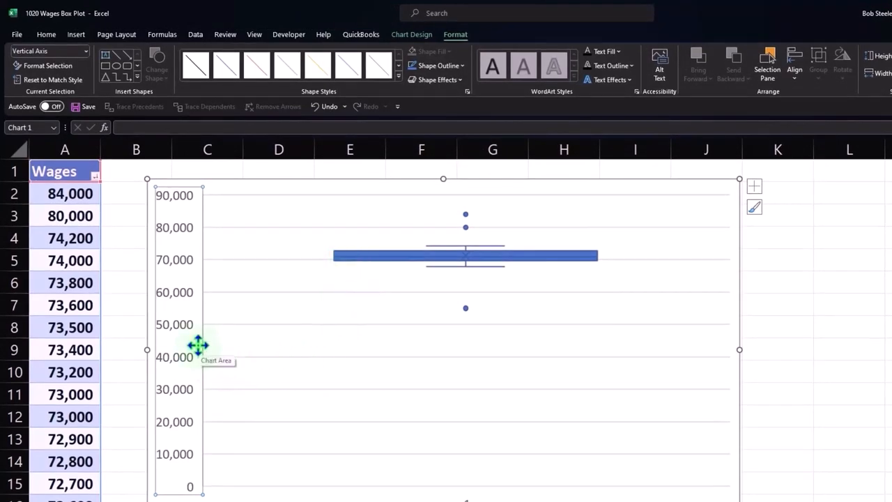
{"action": "mouse_move", "coordinate": [198, 262]}
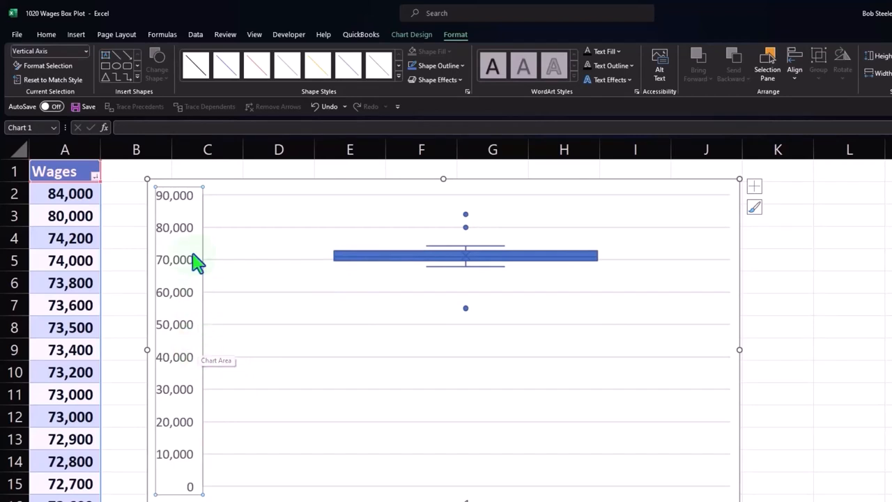
{"action": "mouse_move", "coordinate": [328, 257]}
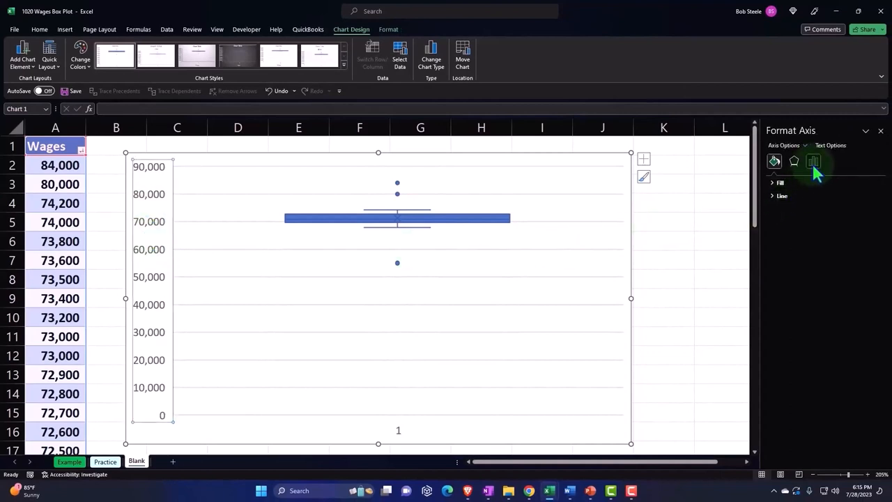
{"action": "left_click", "coordinate": [814, 162]}
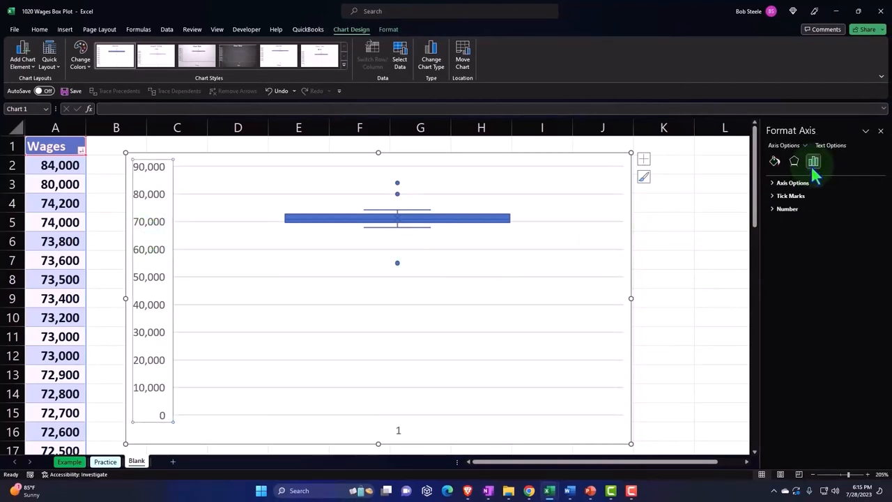
{"action": "left_click", "coordinate": [792, 183]}
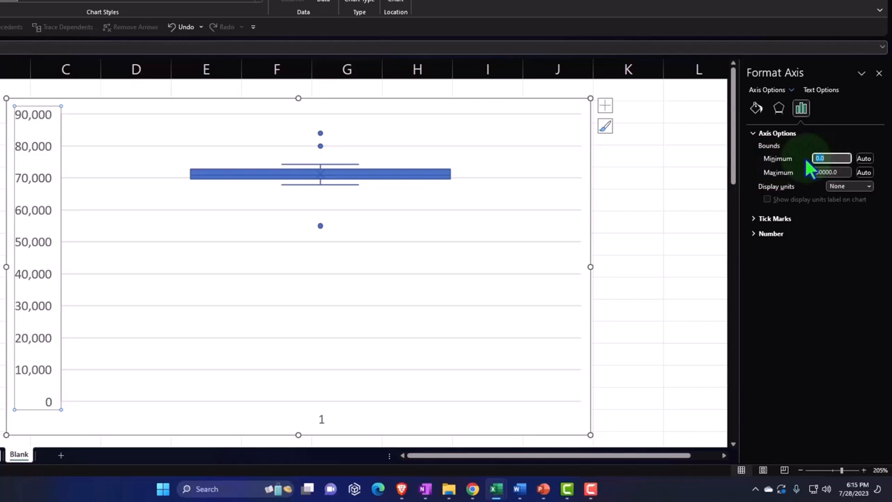
{"action": "type", "text": "50000.0"}
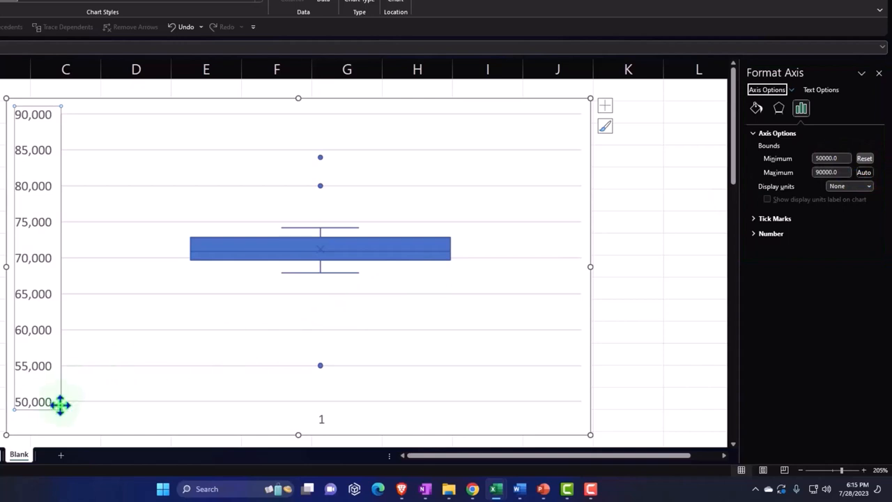
{"action": "mouse_move", "coordinate": [58, 407]}
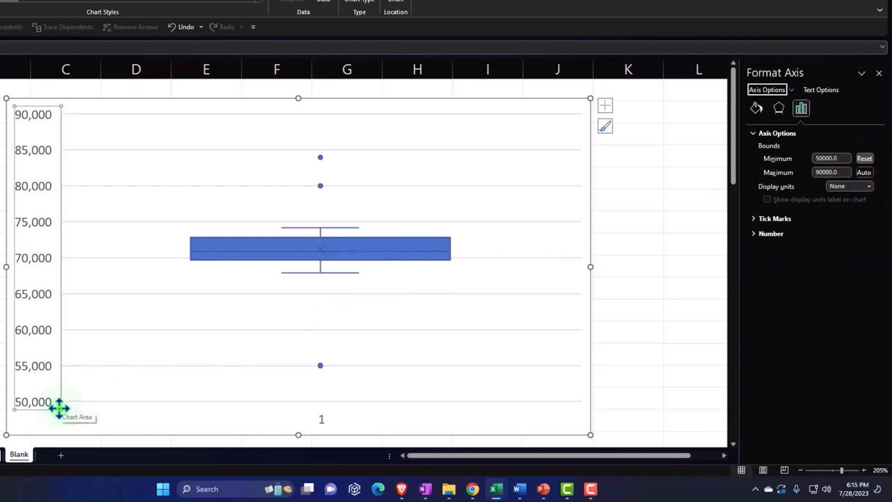
{"action": "mouse_move", "coordinate": [179, 265]}
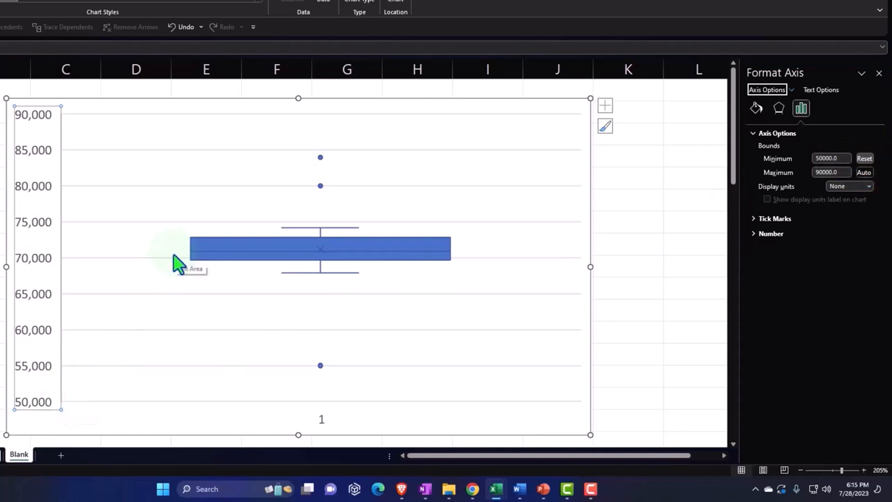
{"action": "left_click", "coordinate": [829, 173]}
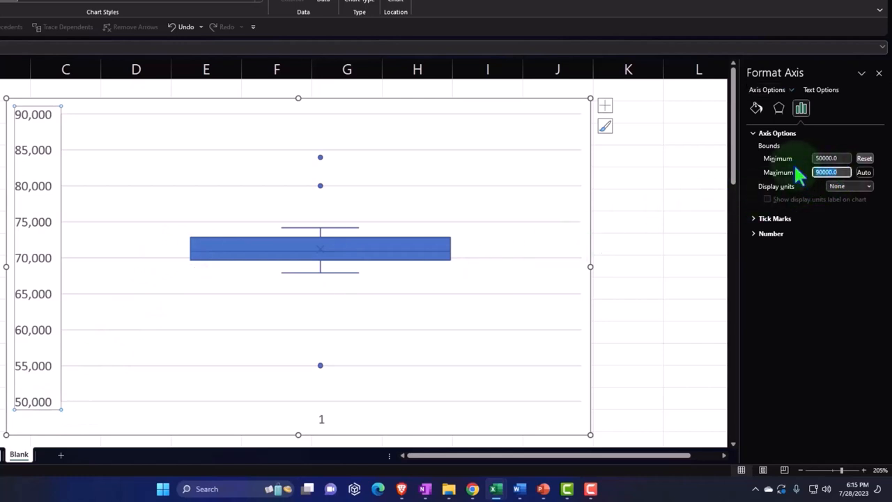
{"action": "type", "text": "85000"}
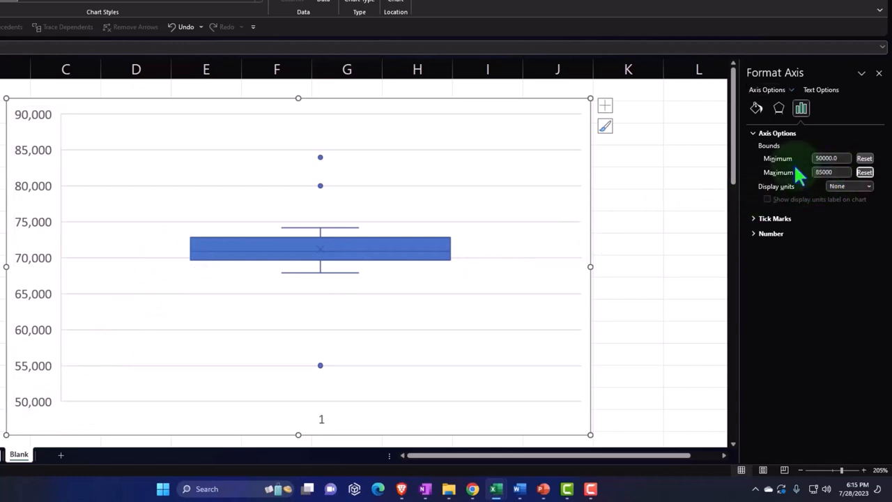
{"action": "left_click", "coordinate": [831, 173]}
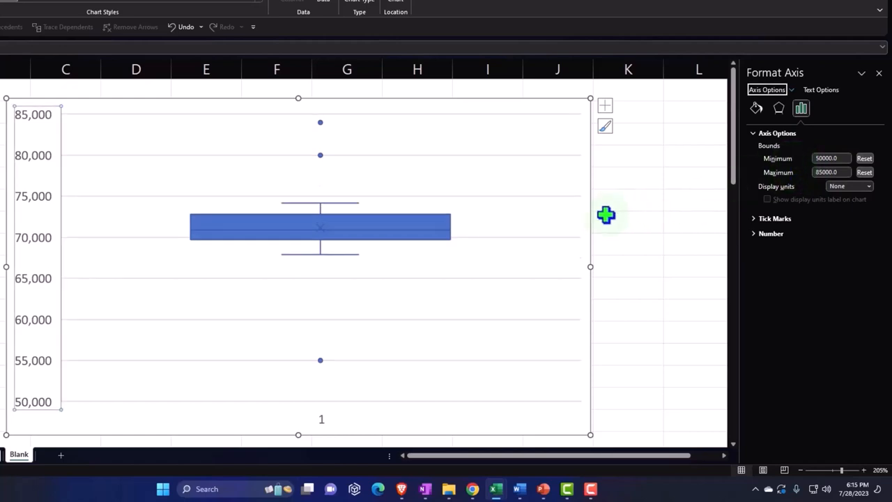
{"action": "mouse_move", "coordinate": [460, 226]}
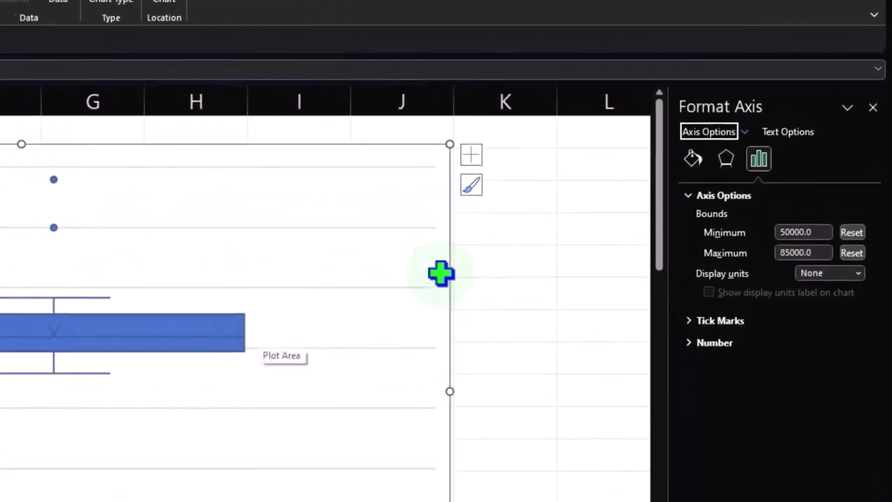
Close the Format Axis pane and reselect the rescaled wages box plot.
{"action": "left_click", "coordinate": [726, 159]}
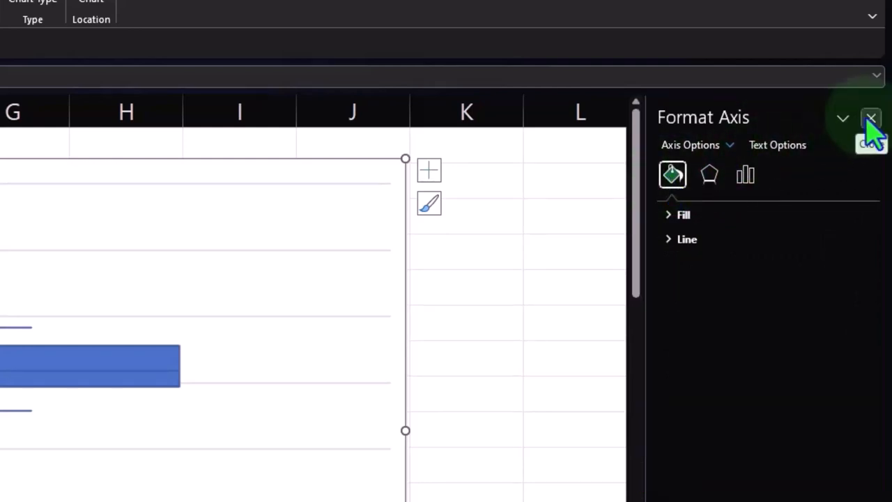
{"action": "left_click", "coordinate": [870, 119]}
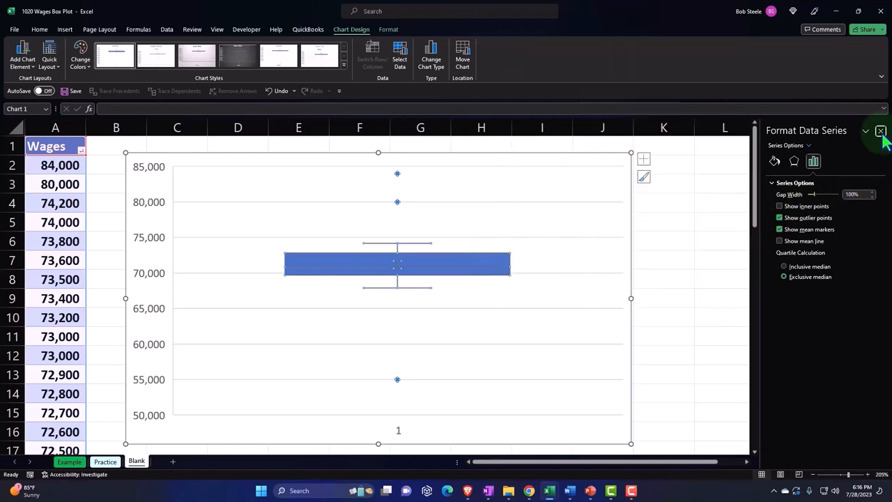
{"action": "left_click", "coordinate": [881, 131]}
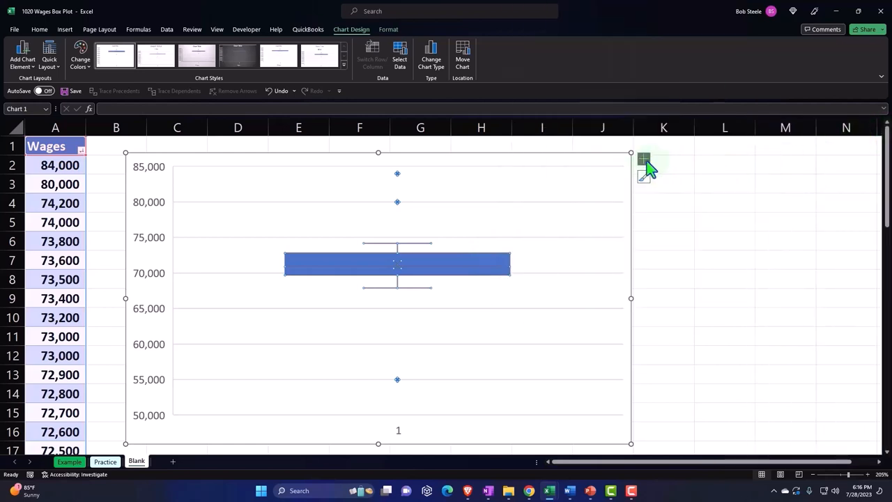
Add axis titles, remove the horizontal one and keep the vertical title reading Wages.
{"action": "left_click", "coordinate": [644, 159]}
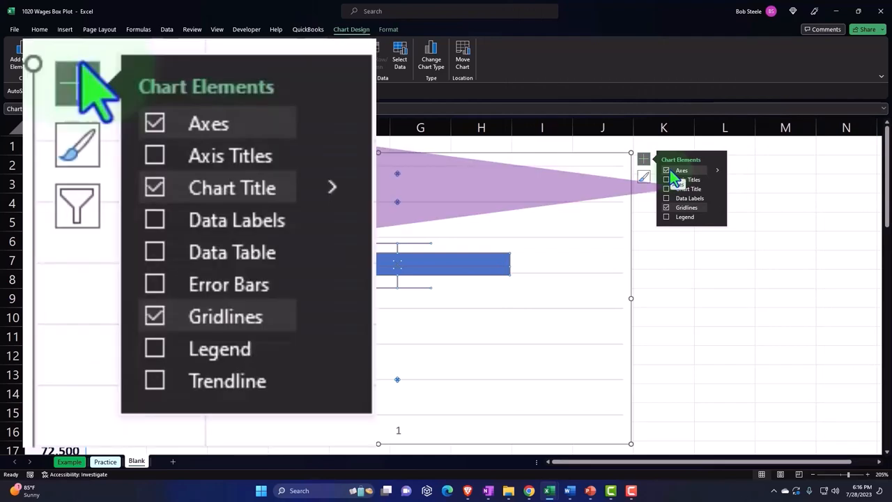
{"action": "mouse_move", "coordinate": [407, 439]}
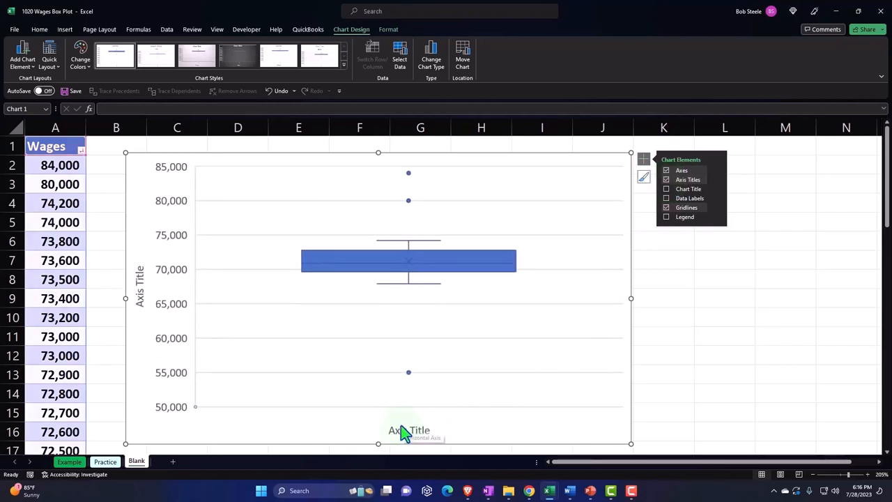
{"action": "left_click", "coordinate": [408, 430]}
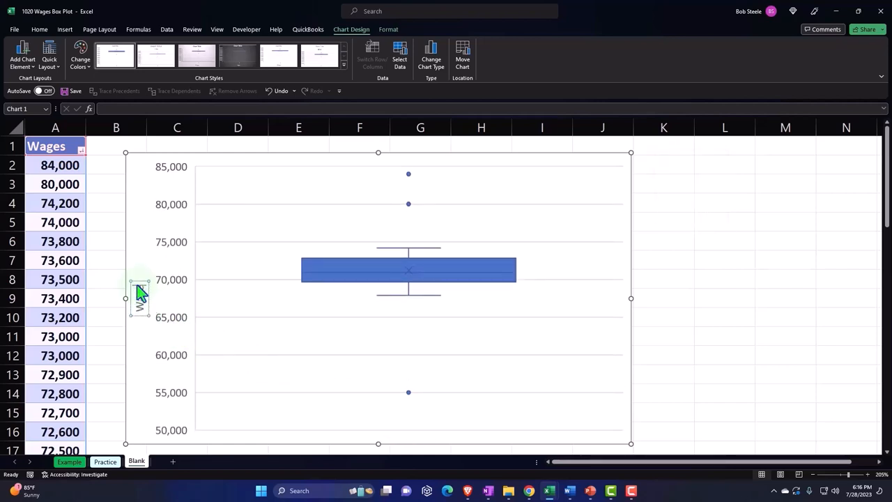
{"action": "left_click", "coordinate": [726, 242]}
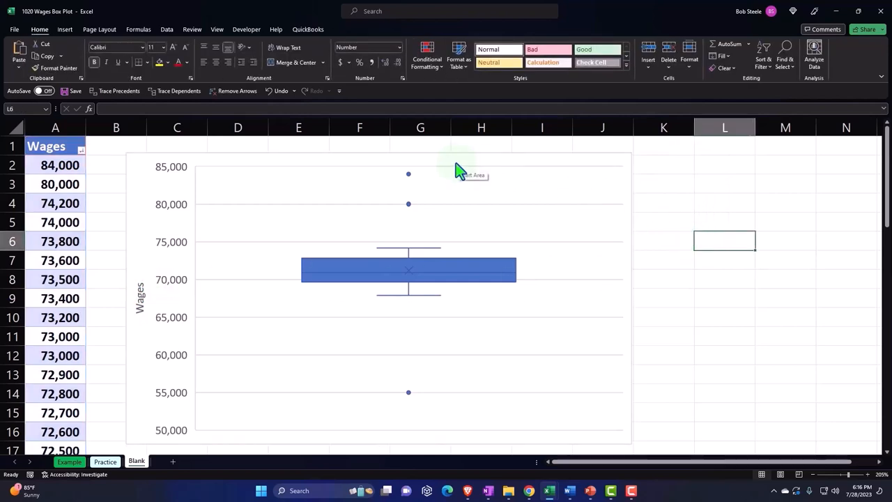
{"action": "left_click", "coordinate": [460, 170]}
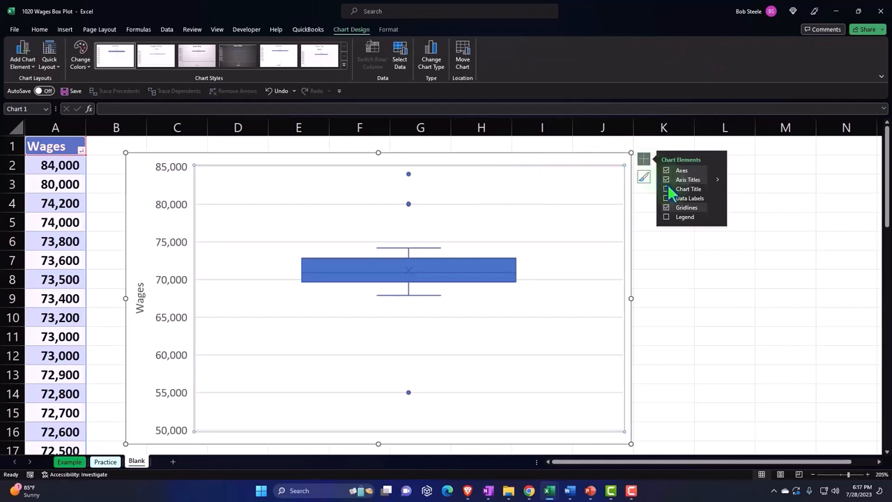
Turn on data labels showing wage values like 84,000, 74,200 and 67,900 on the box plot.
{"action": "left_click", "coordinate": [666, 198]}
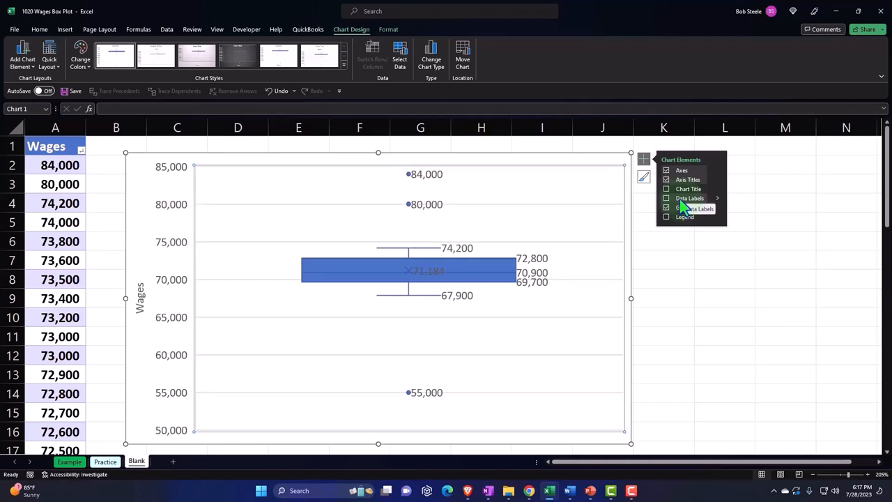
{"action": "left_click", "coordinate": [667, 207]}
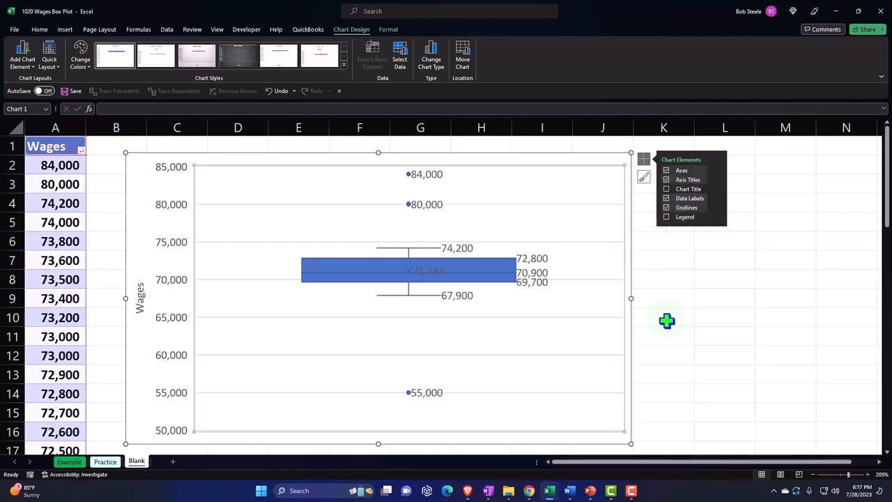
{"action": "mouse_move", "coordinate": [661, 262]}
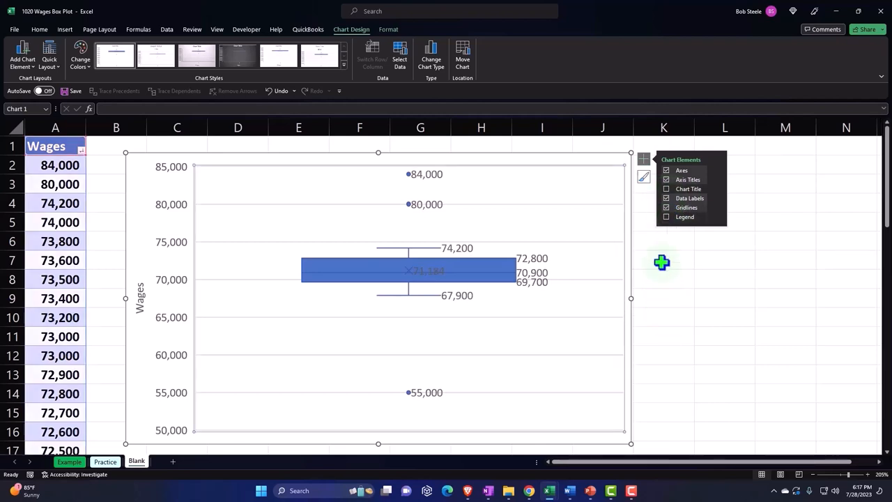
{"action": "left_click", "coordinate": [666, 218]}
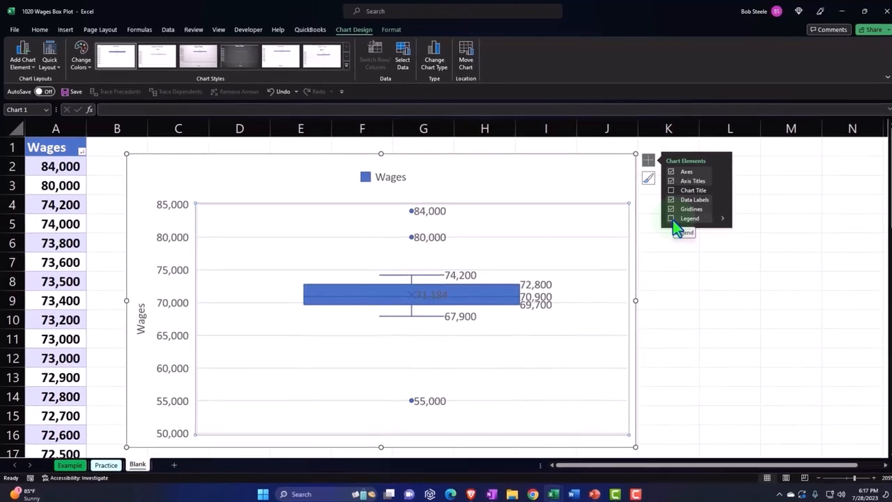
Leave the chart, remove the Wages legend, and scroll the worksheet to the right.
{"action": "left_click", "coordinate": [779, 318]}
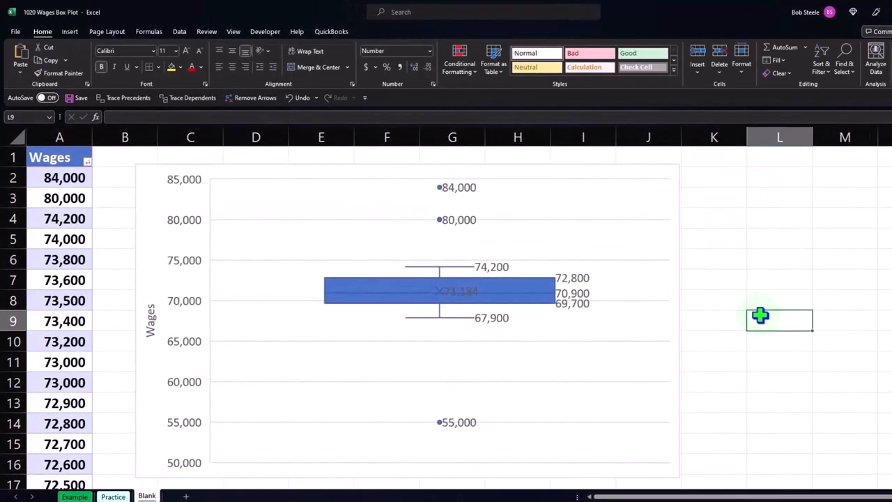
{"action": "mouse_move", "coordinate": [750, 336]}
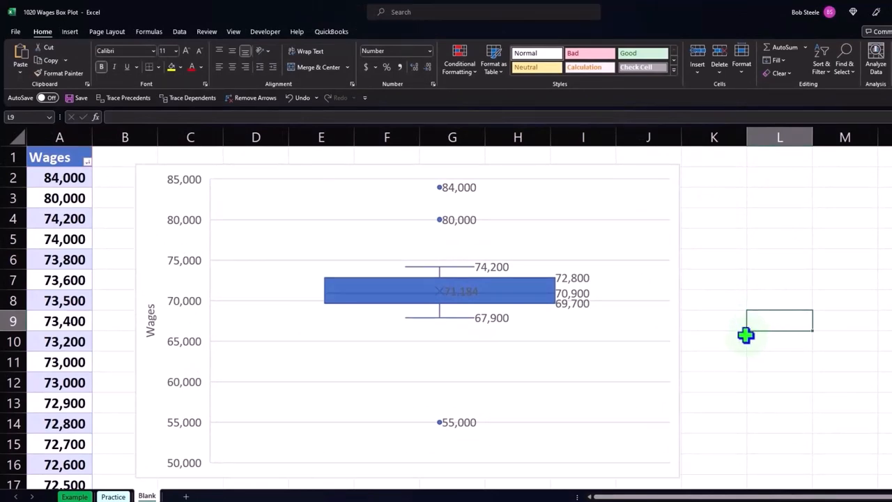
{"action": "mouse_move", "coordinate": [524, 287]}
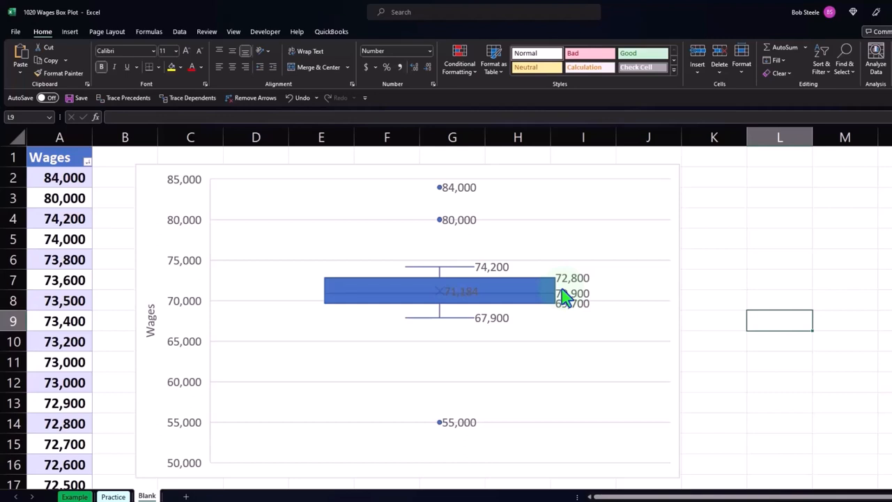
{"action": "mouse_move", "coordinate": [564, 296]}
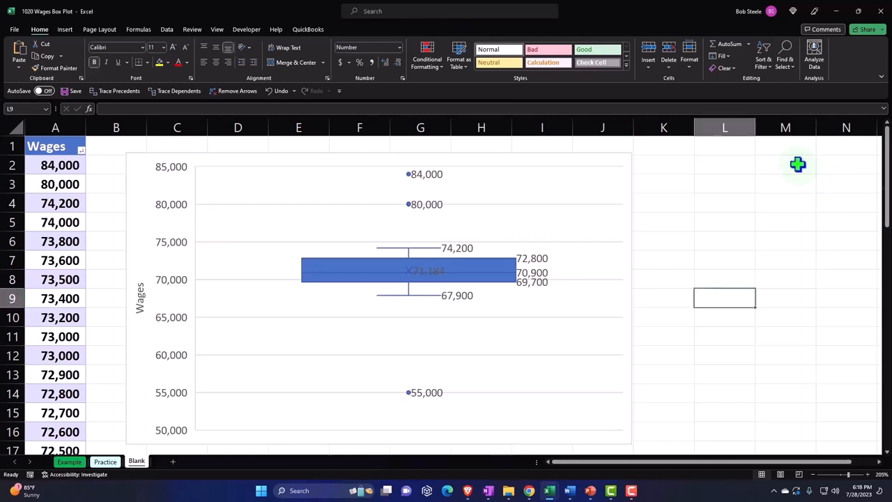
{"action": "mouse_move", "coordinate": [508, 287]}
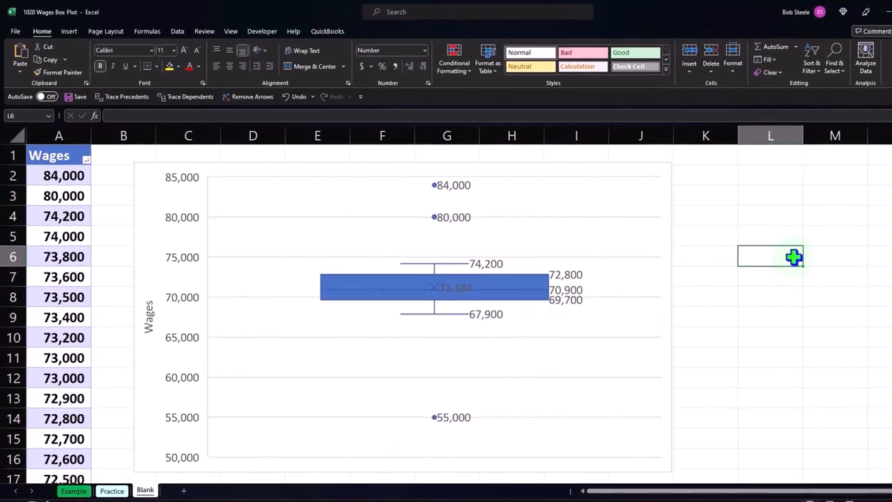
{"action": "scroll", "scroll_direction": "right", "scroll_amount": 3}
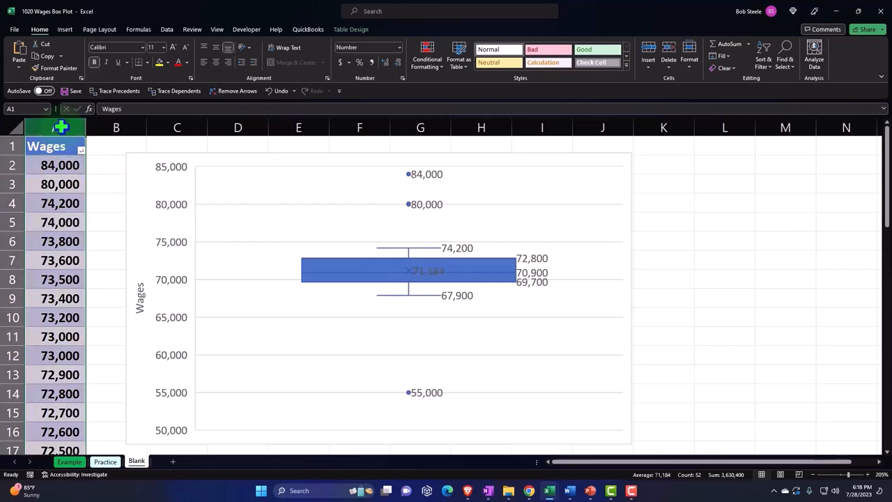
Copy the Wages column and paste at R2, then dismiss the size-mismatch warning.
{"action": "scroll", "scroll_direction": "down", "scroll_amount": 3}
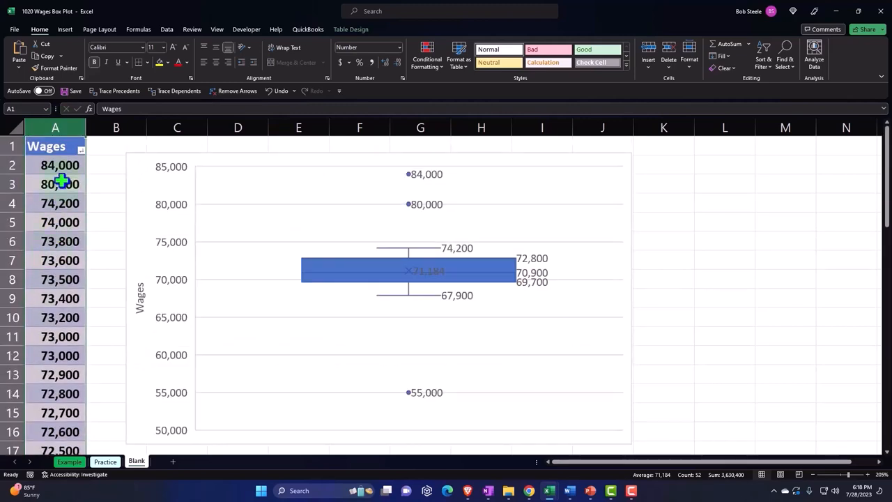
{"action": "right_click", "coordinate": [59, 184]}
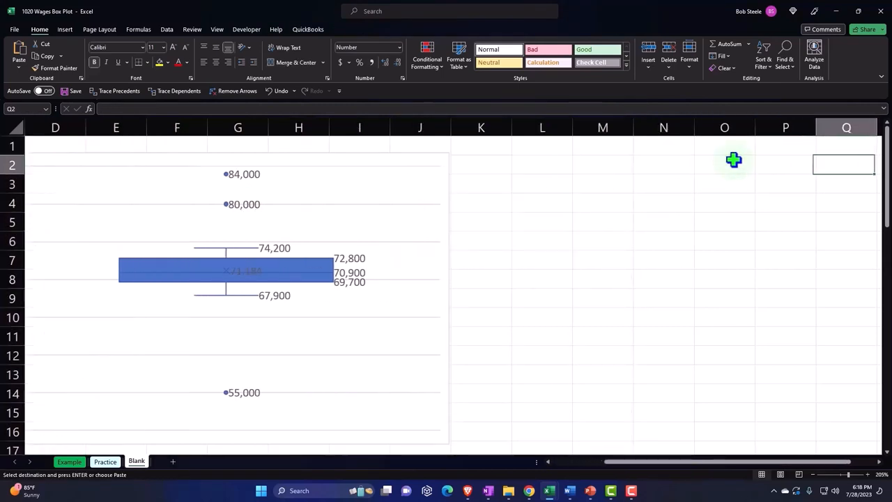
{"action": "scroll", "scroll_direction": "right", "scroll_amount": 3}
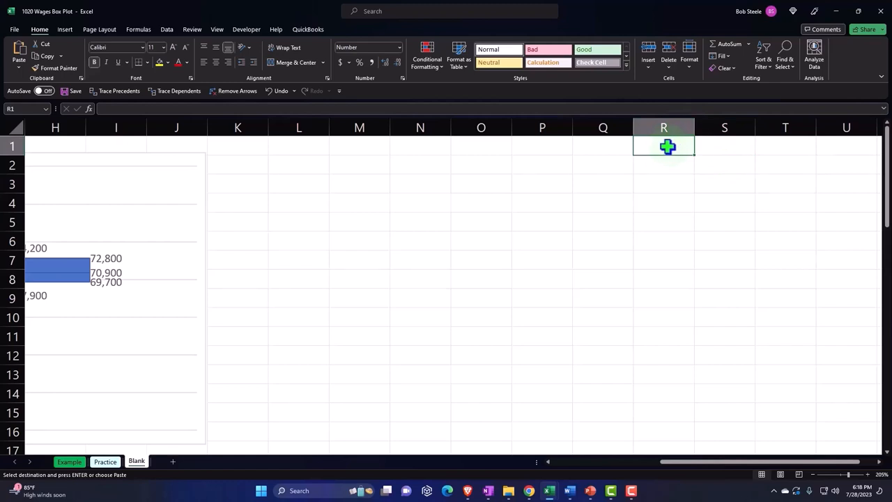
{"action": "left_click", "coordinate": [664, 165]}
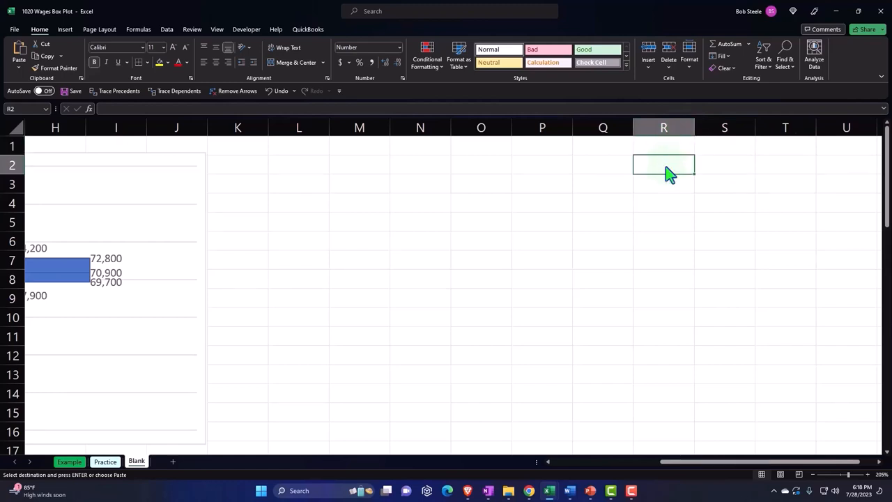
{"action": "right_click", "coordinate": [664, 165]}
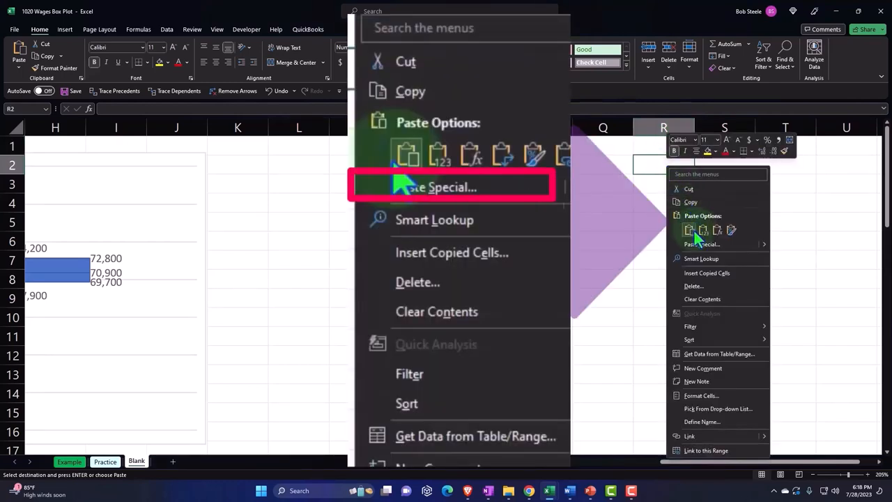
{"action": "left_click", "coordinate": [452, 187]}
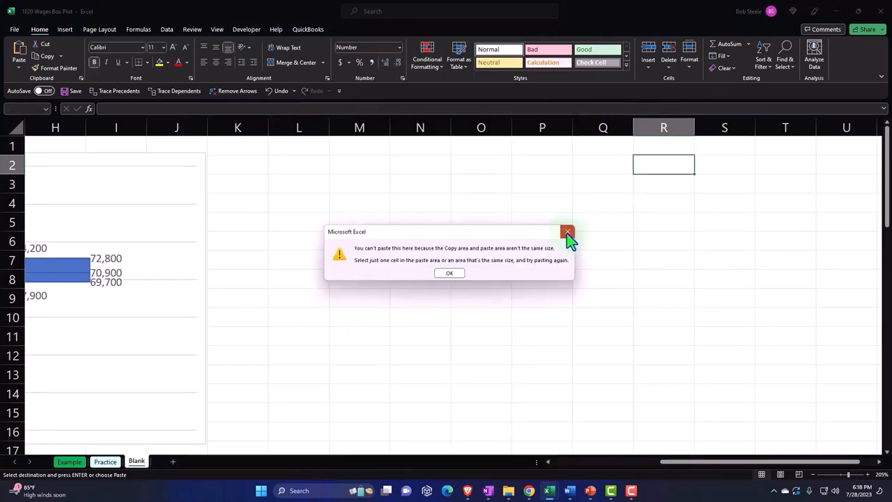
{"action": "left_click", "coordinate": [568, 232]}
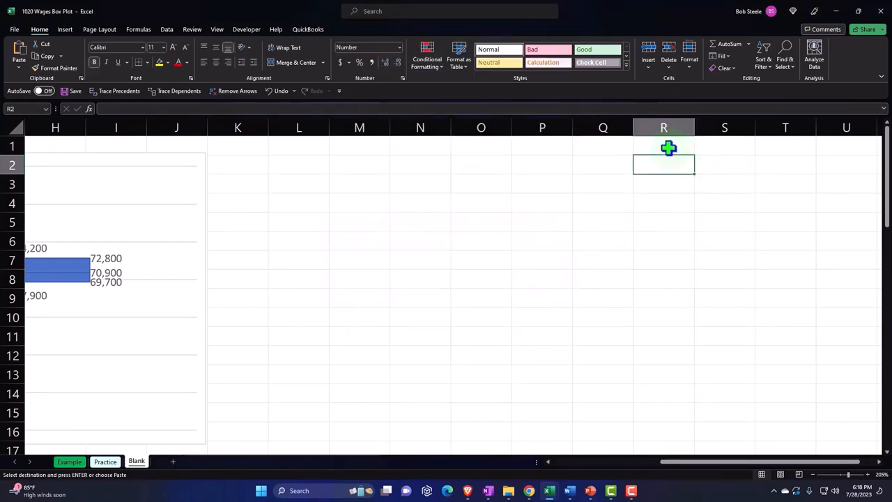